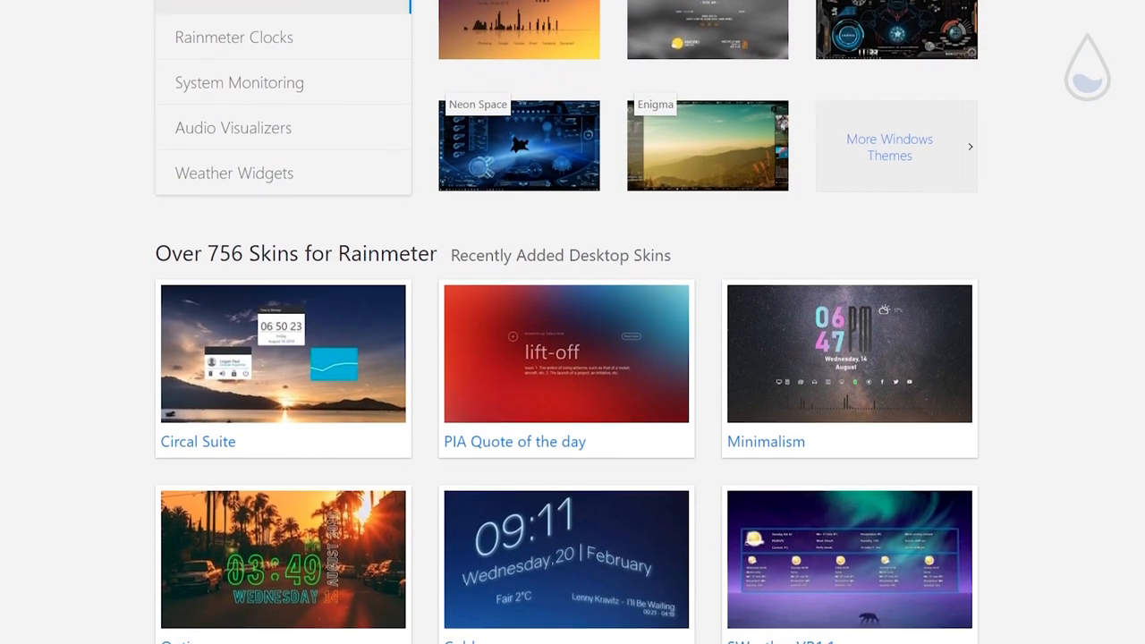
Scroll the skin gallery toward the Clocki clock skin's listing
scroll("down", 3)
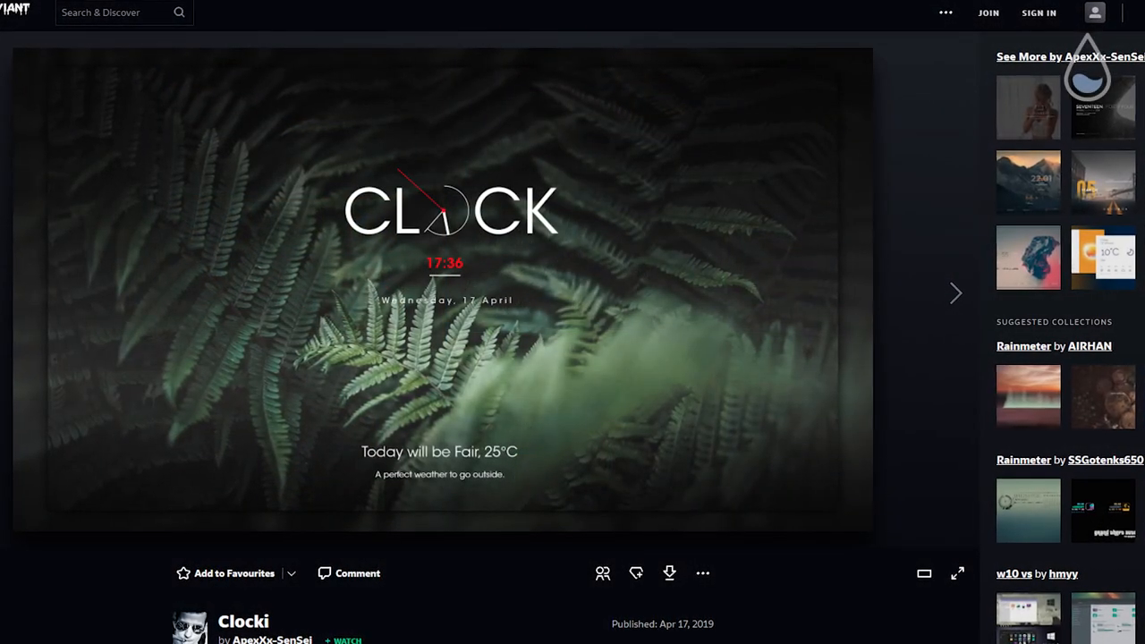
left_click(958, 572)
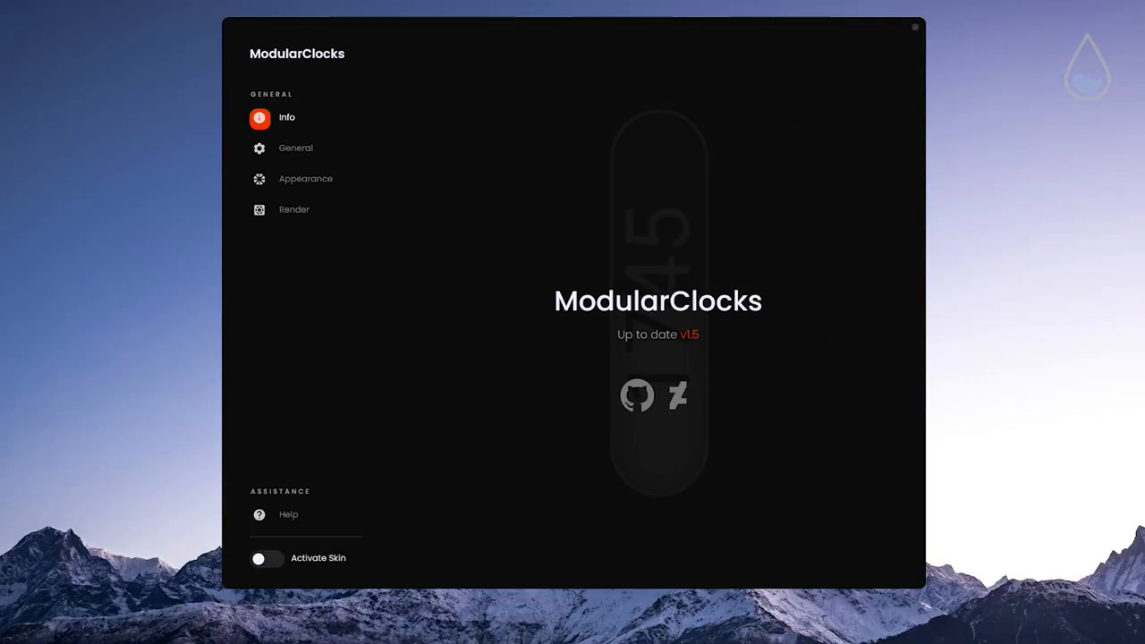
Show ModularClocks' Appearance settings with dark/light colours and clock styles
left_click(295, 147)
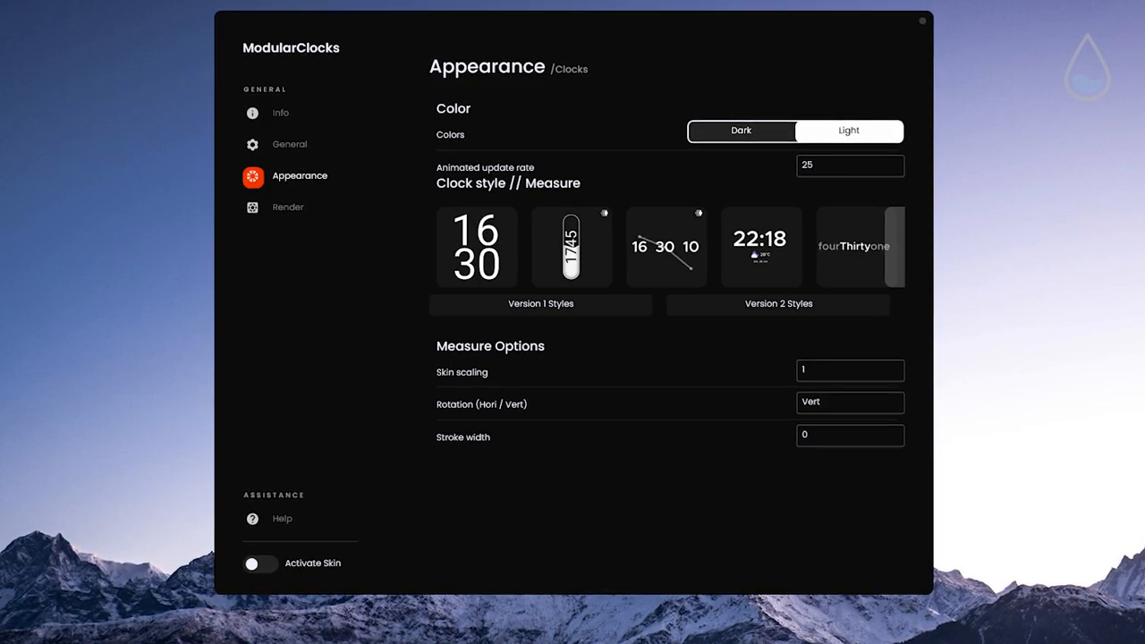
Switch JaxCore to the MIUI-Shade module's Info page, version 1.9 up to date
left_click(288, 209)
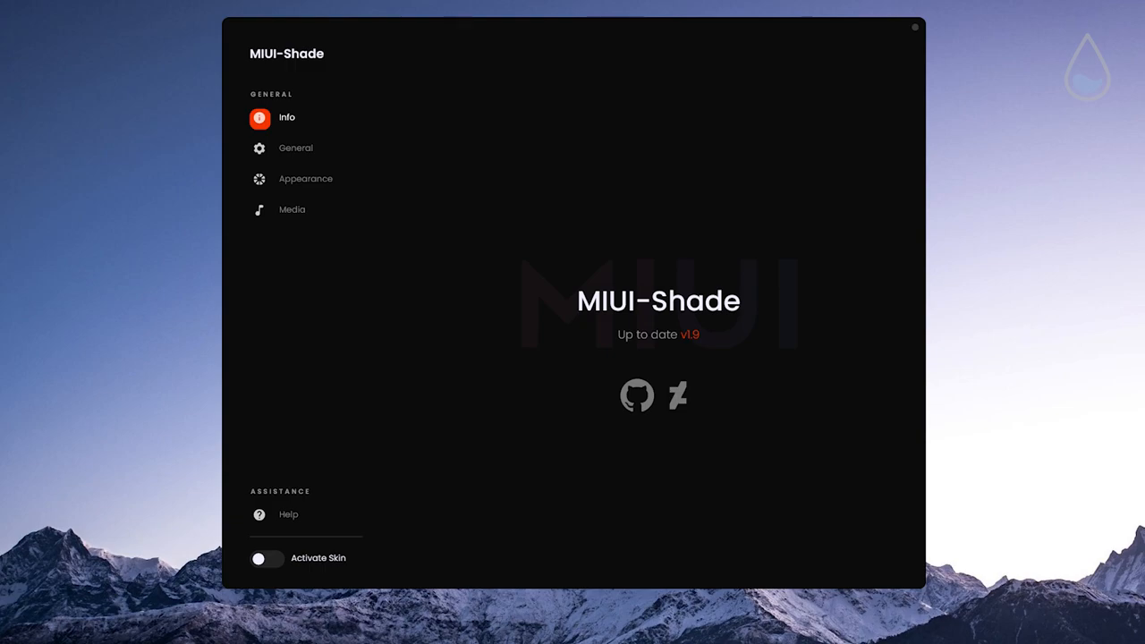
View MIUI-Shade's Appearance settings, then the ModularPlayers Info page, version 1.3
left_click(295, 146)
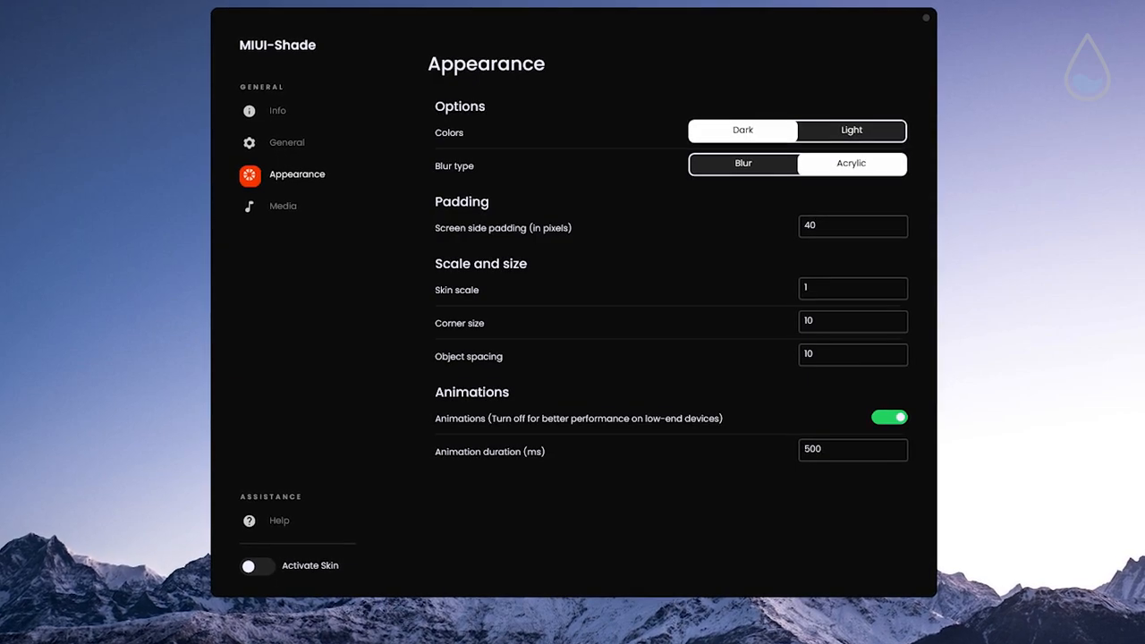
left_click(283, 206)
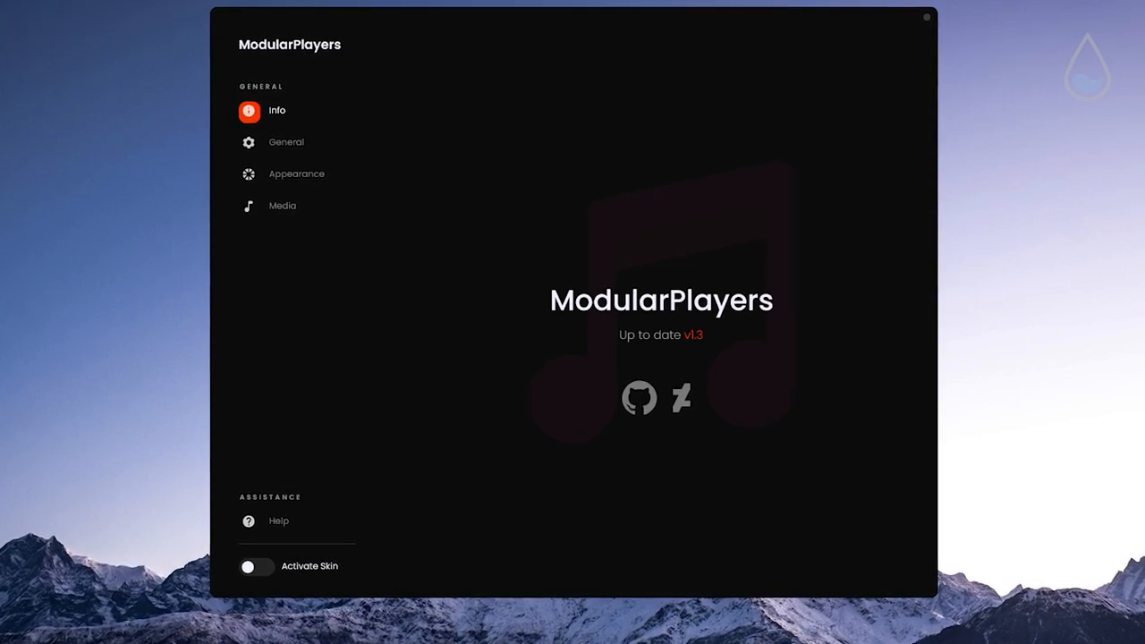
View ModularPlayers' player styles, then launch the Big Sur for Rainmeter setup dialog
left_click(286, 141)
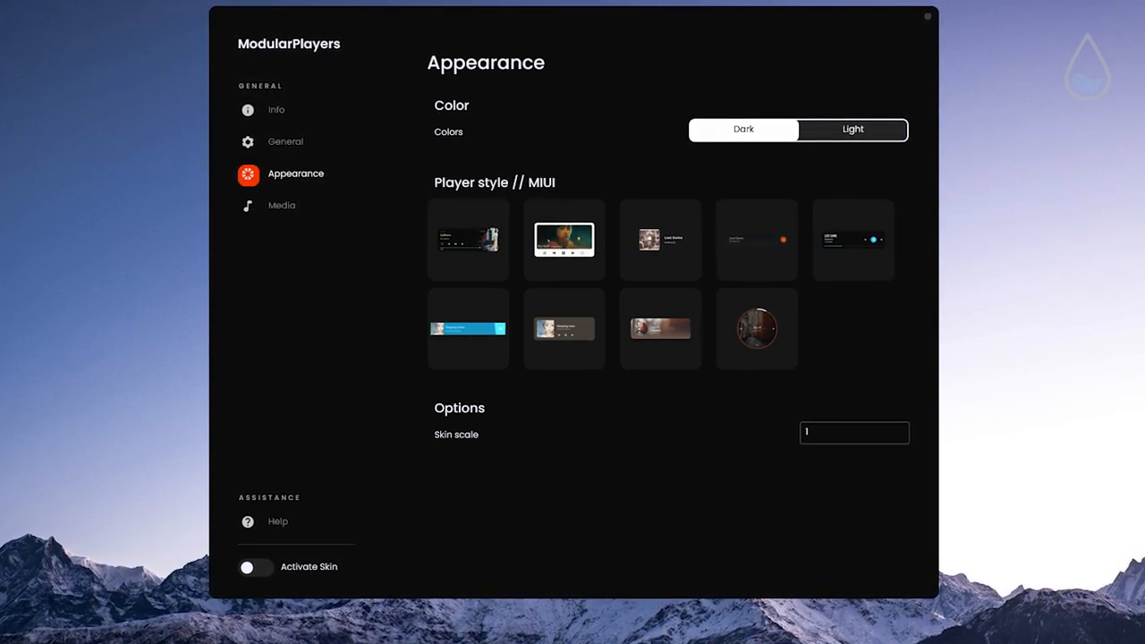
left_click(281, 204)
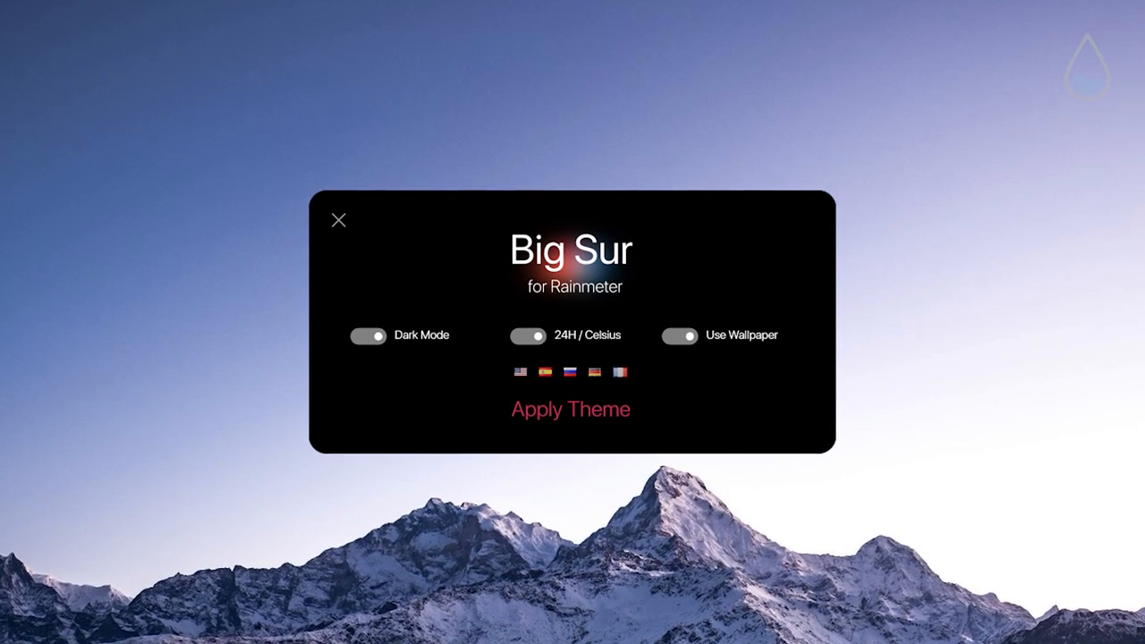
Show the Moderate skin's Settings window on its Home tab with author and credits
left_click(569, 408)
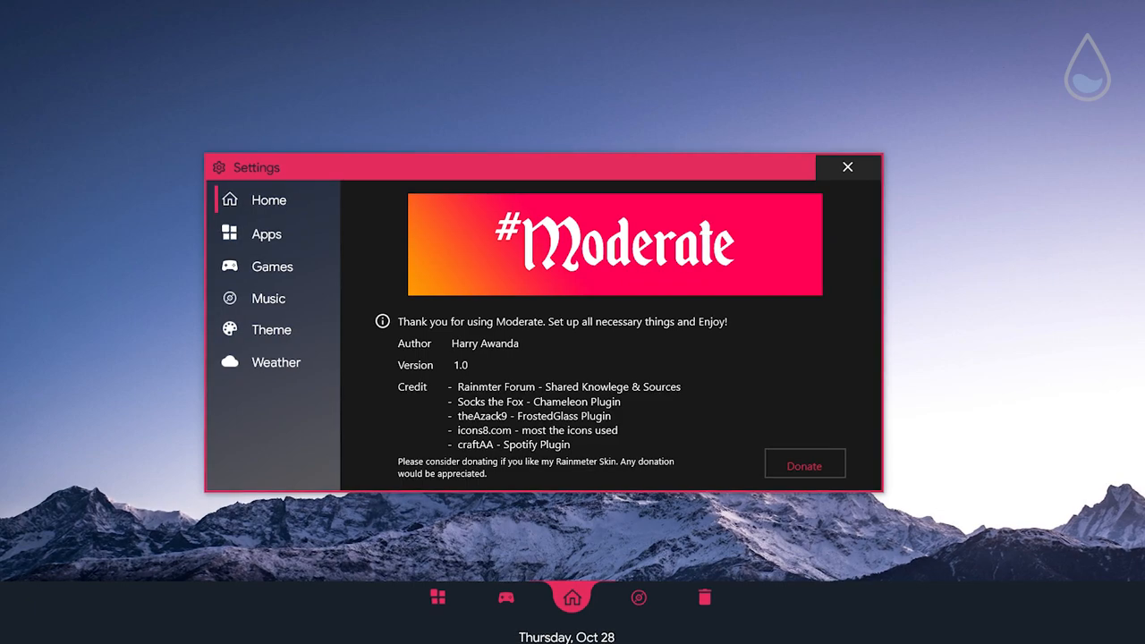
Close the Moderate Settings window and switch on the subscribe animation's notification bell
left_click(849, 167)
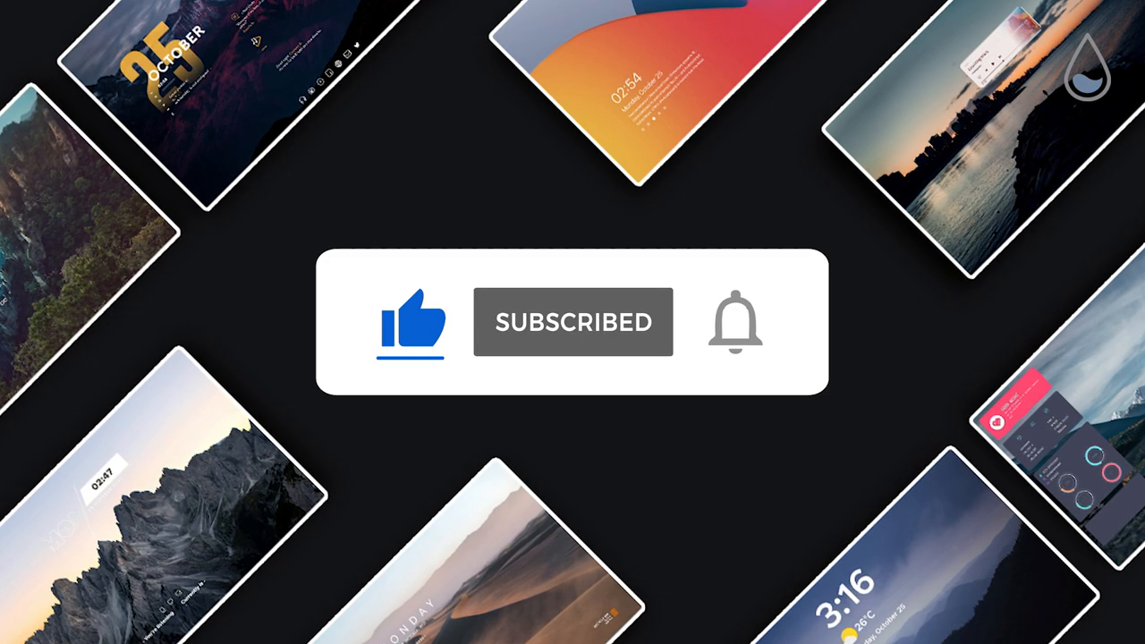
left_click(734, 322)
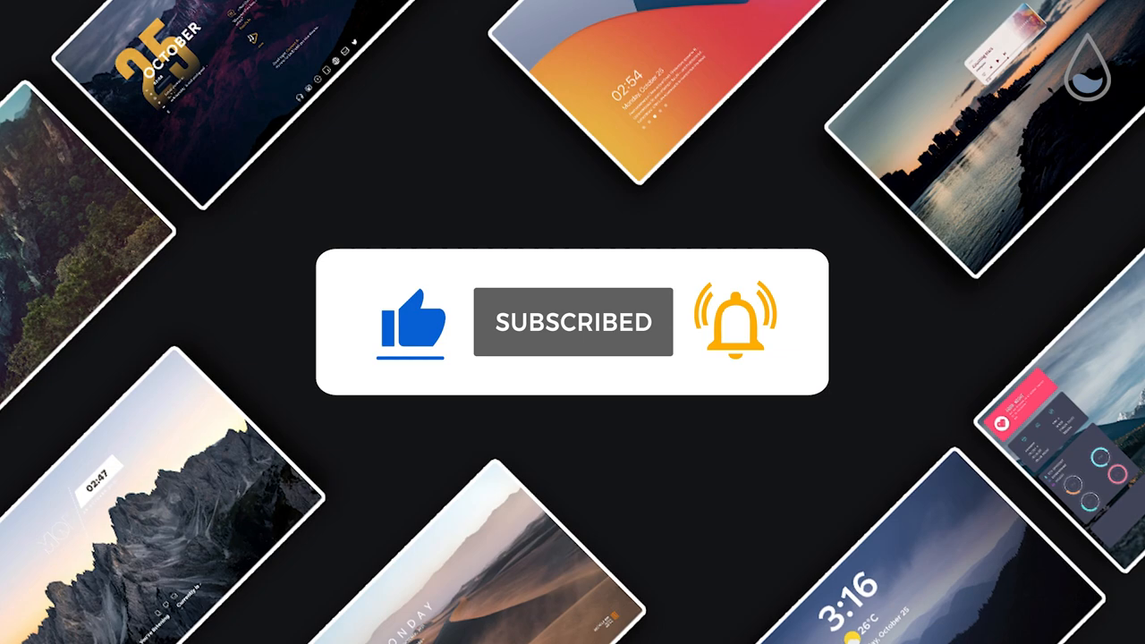